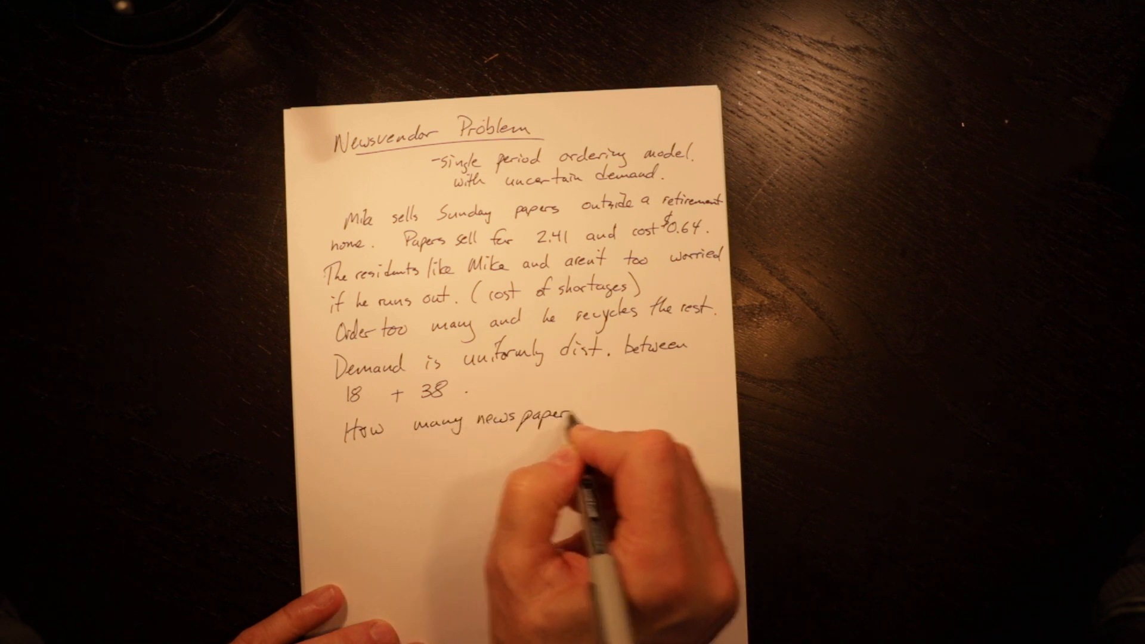
{"action": "type", "text": "should Mike"}
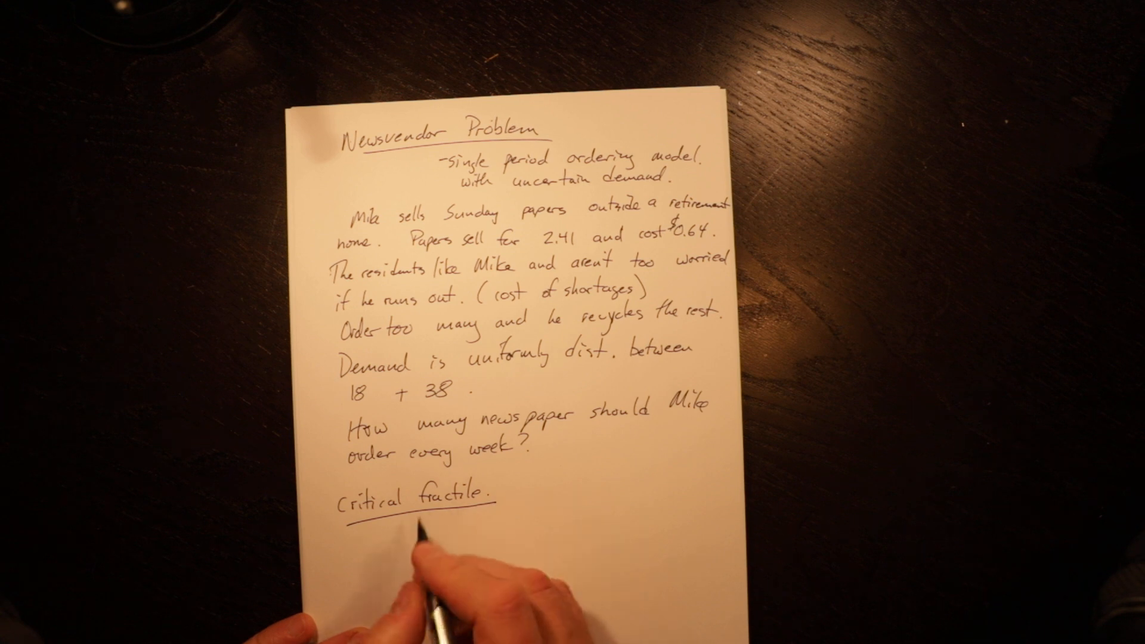
{"action": "type", "text": "Cs"}
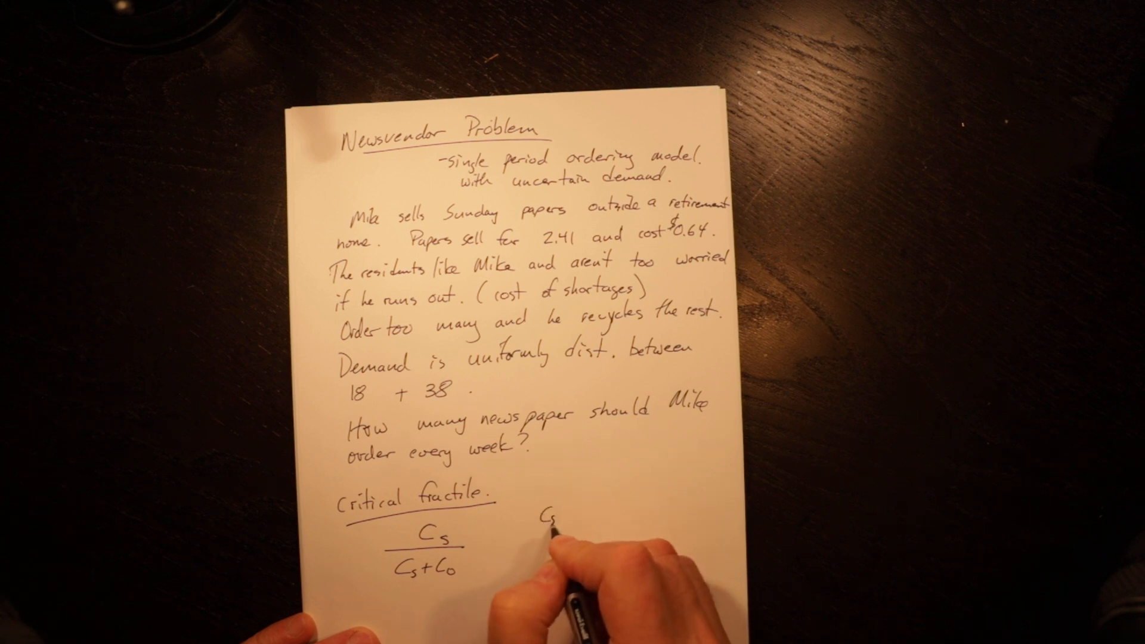
{"action": "type", "text": "= cost of"}
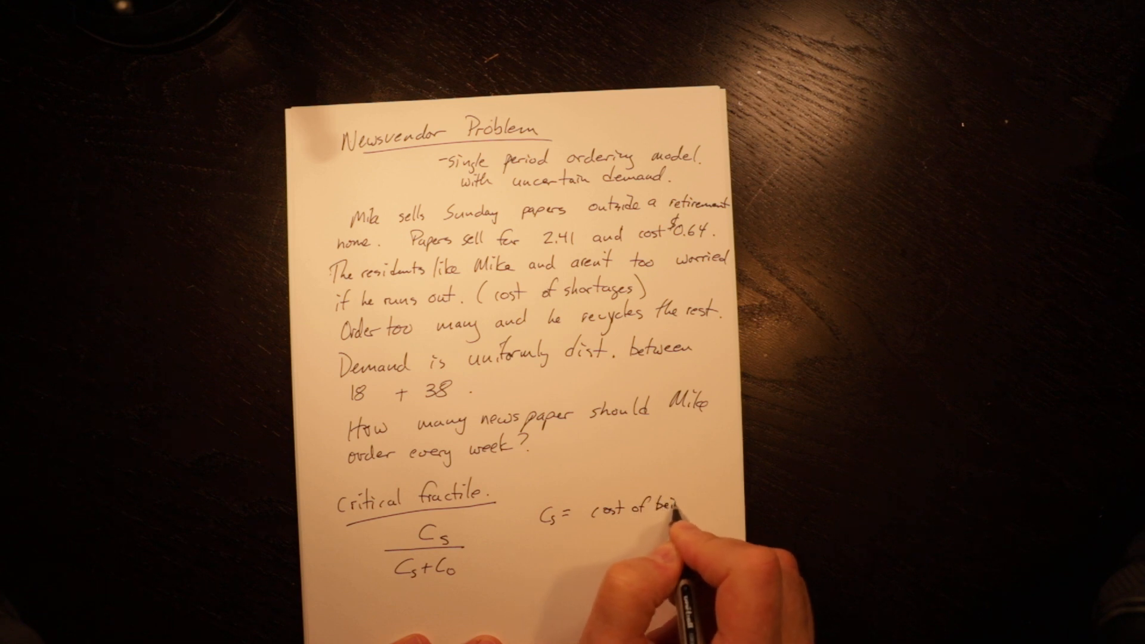
{"action": "type", "text": "being short"}
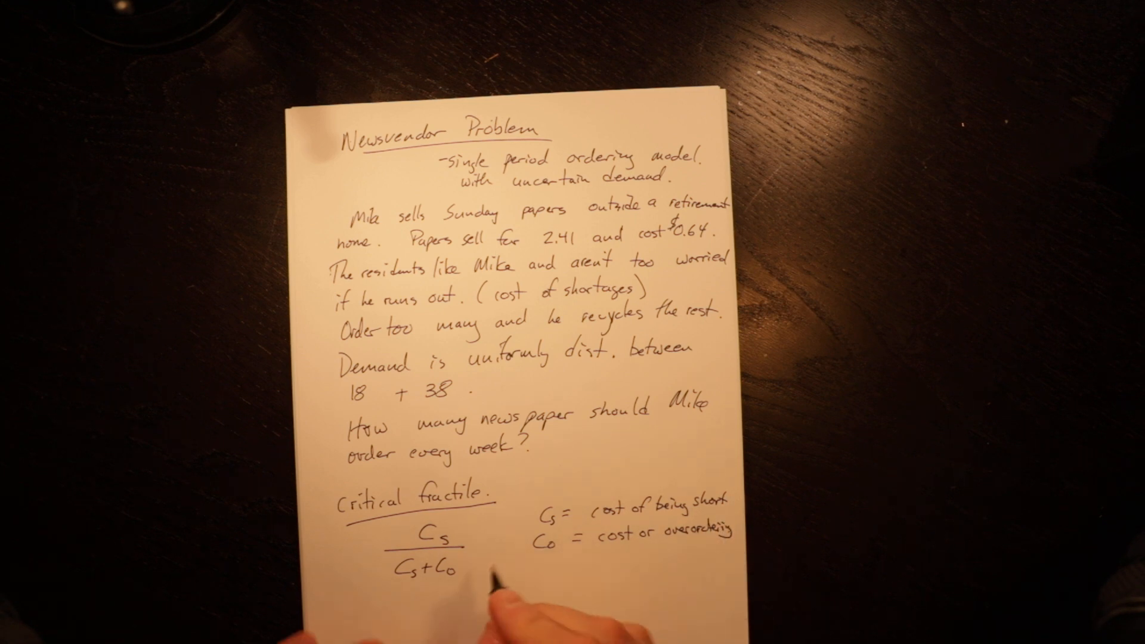
{"action": "type", "text": "Co ="}
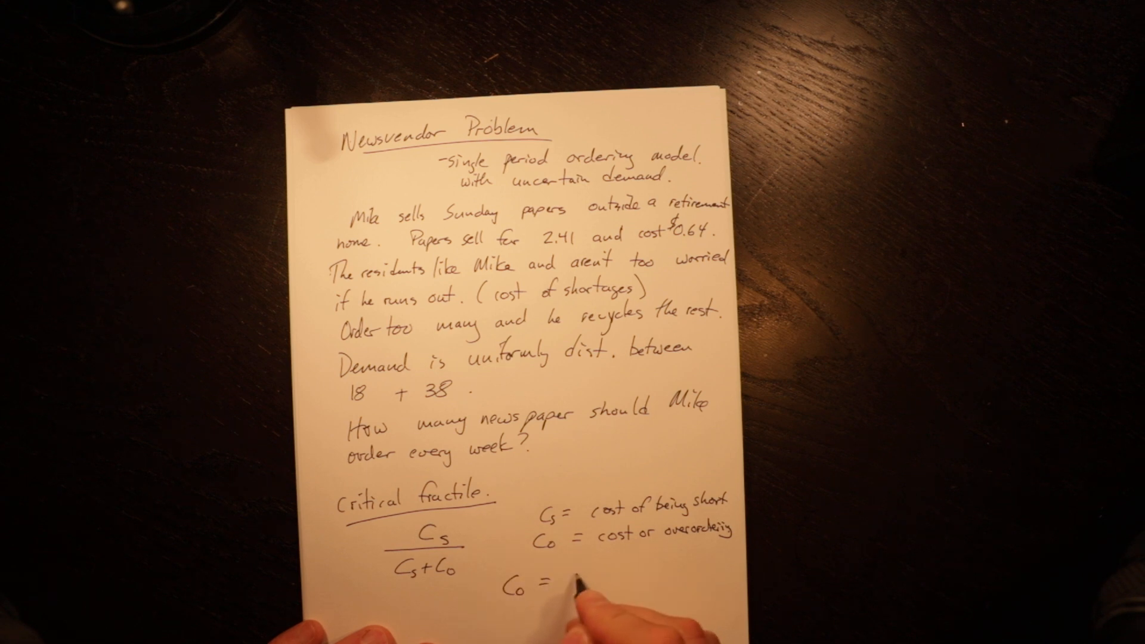
{"action": "type", "text": "0.64"}
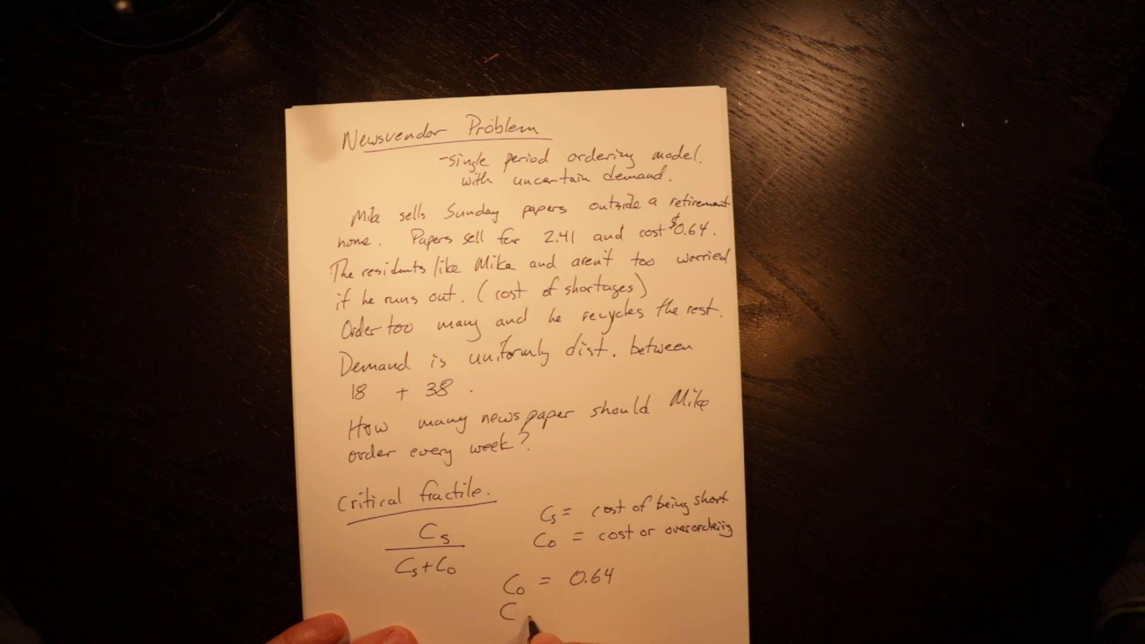
{"action": "type", "text": "Cs ="}
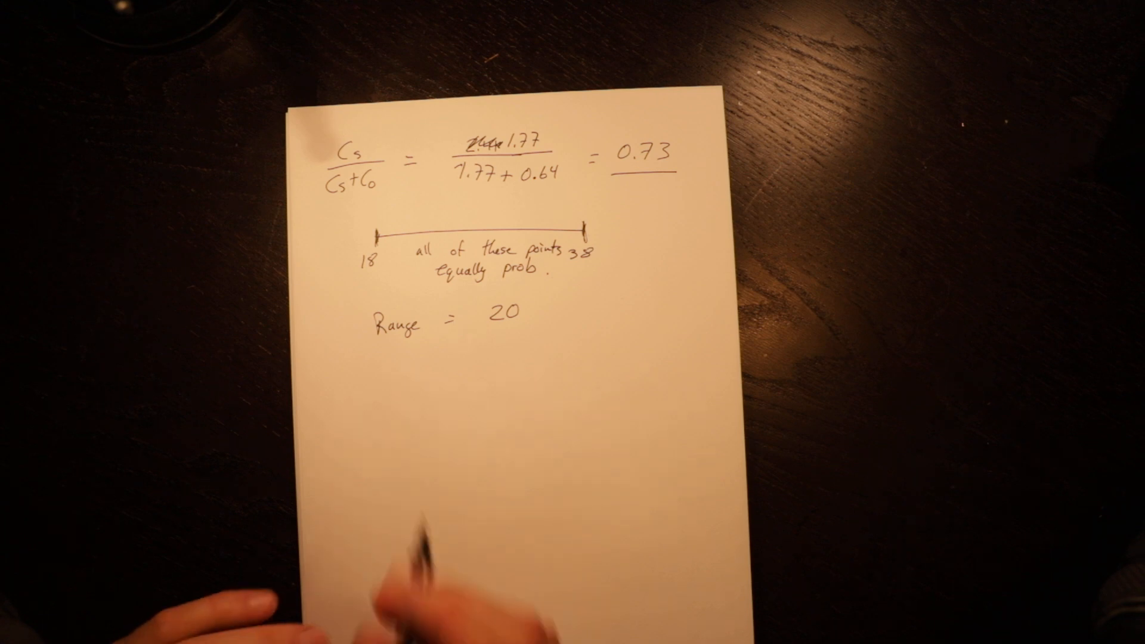
{"action": "type", "text": "Range x critical fractile."}
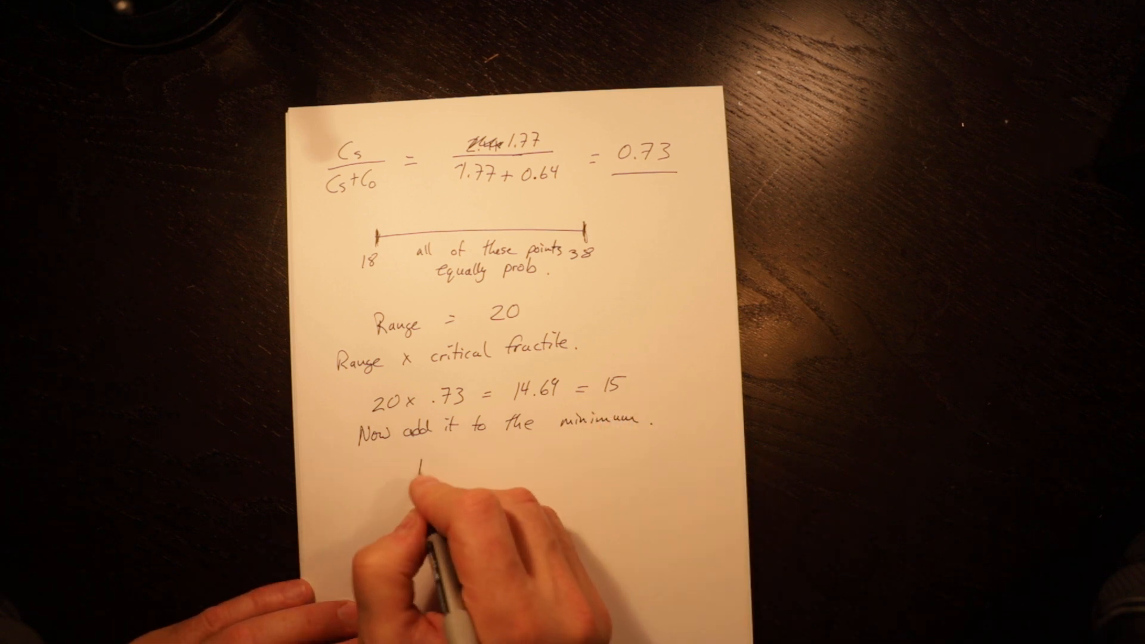
{"action": "type", "text": "18 + 15 = 33."}
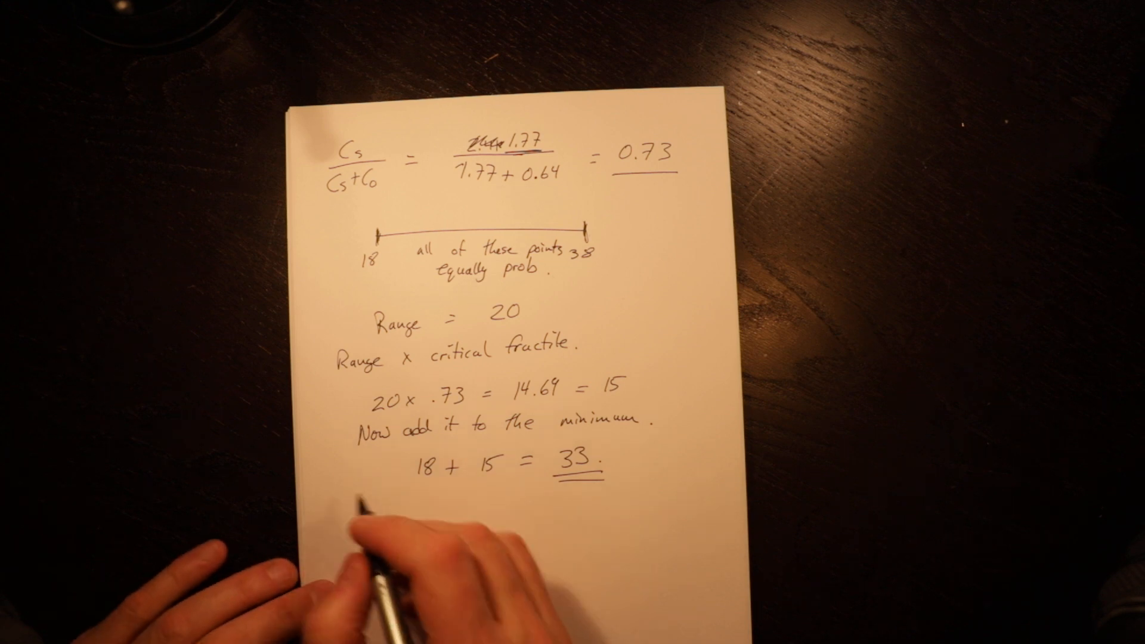
{"action": "type", "text": "If normally distributed."}
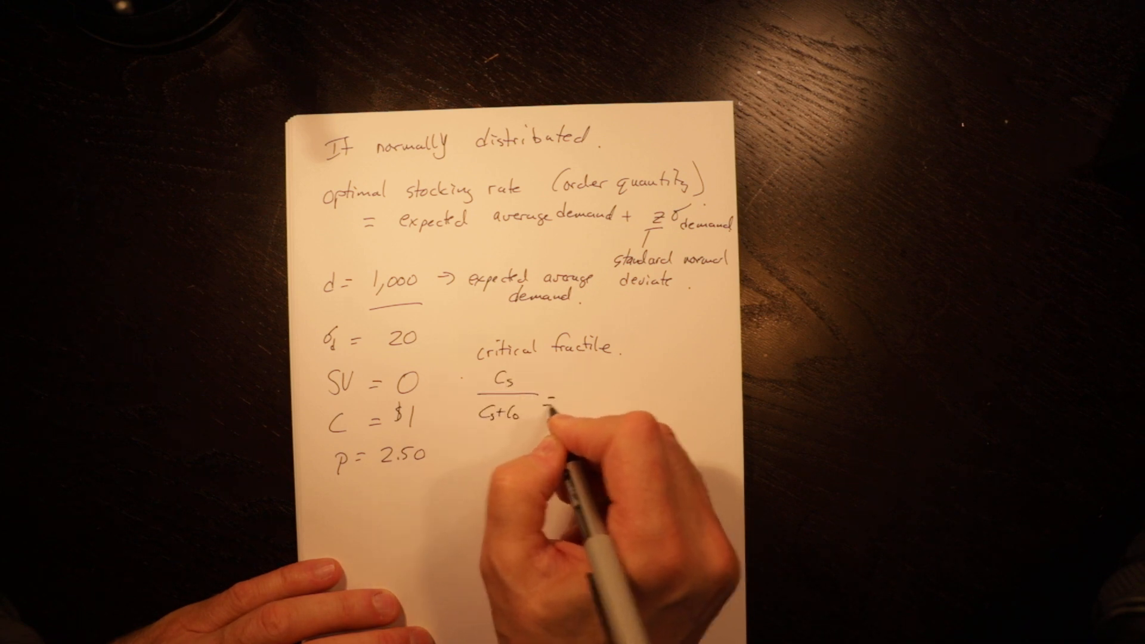
{"action": "type", "text": "1.5"}
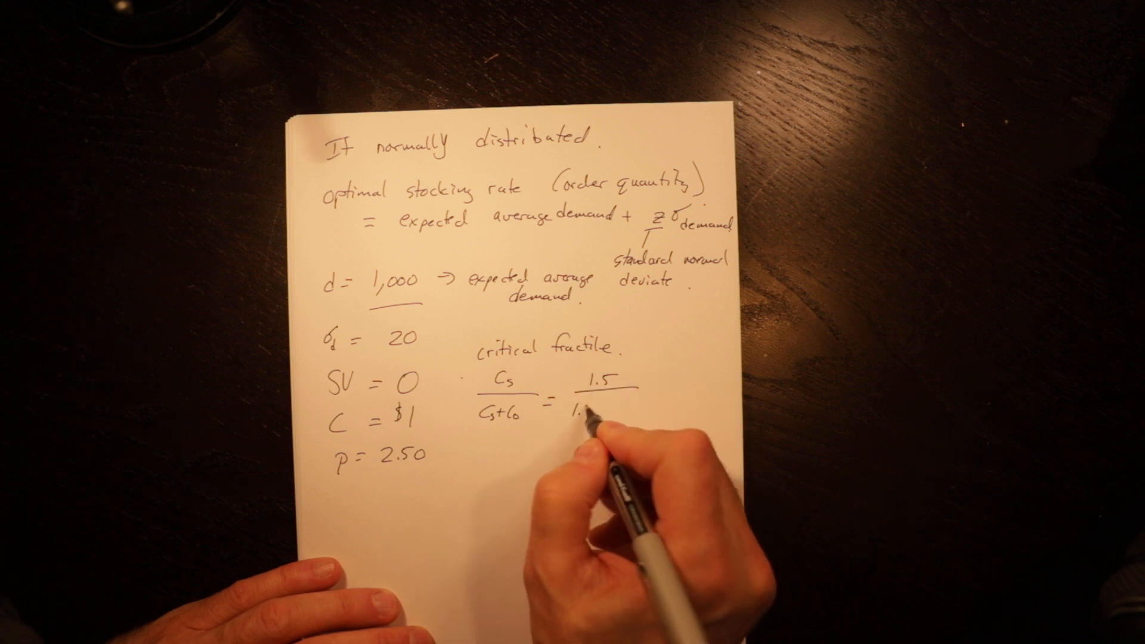
{"action": "type", "text": "1.5"}
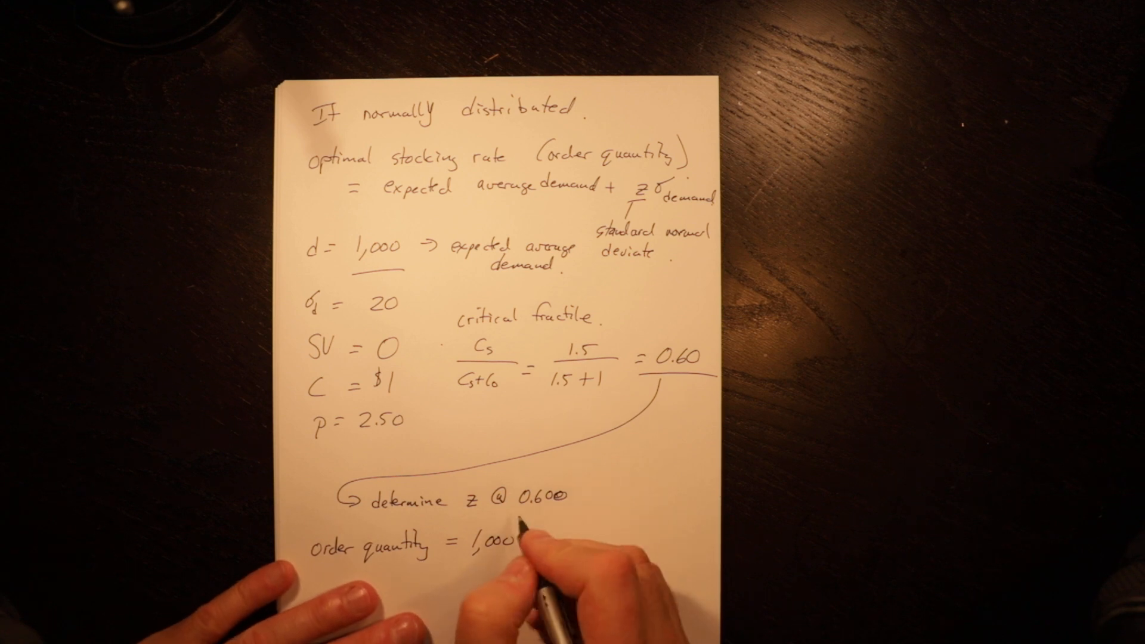
{"action": "type", "text": "+ 0.25"}
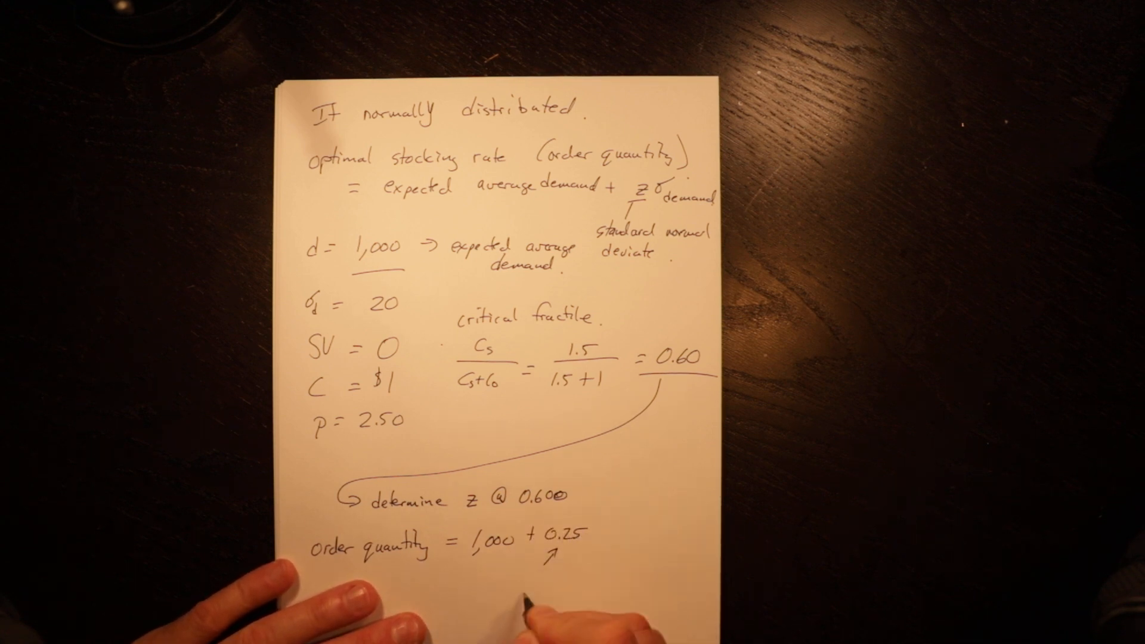
{"action": "type", "text": "Z for (0"}
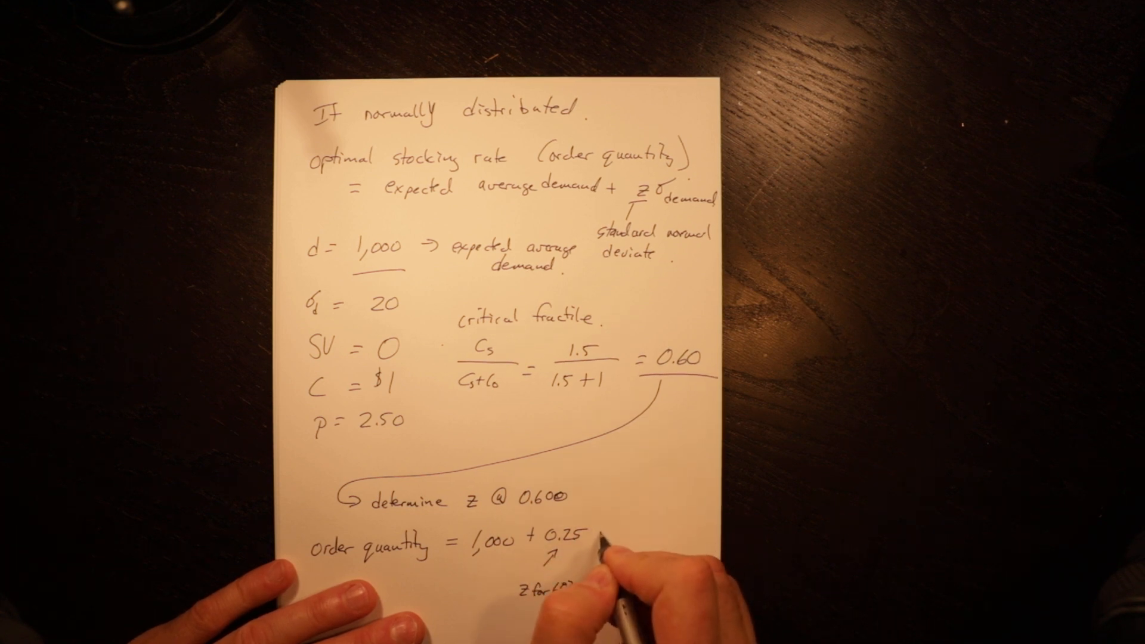
{"action": "type", "text": "x 20"}
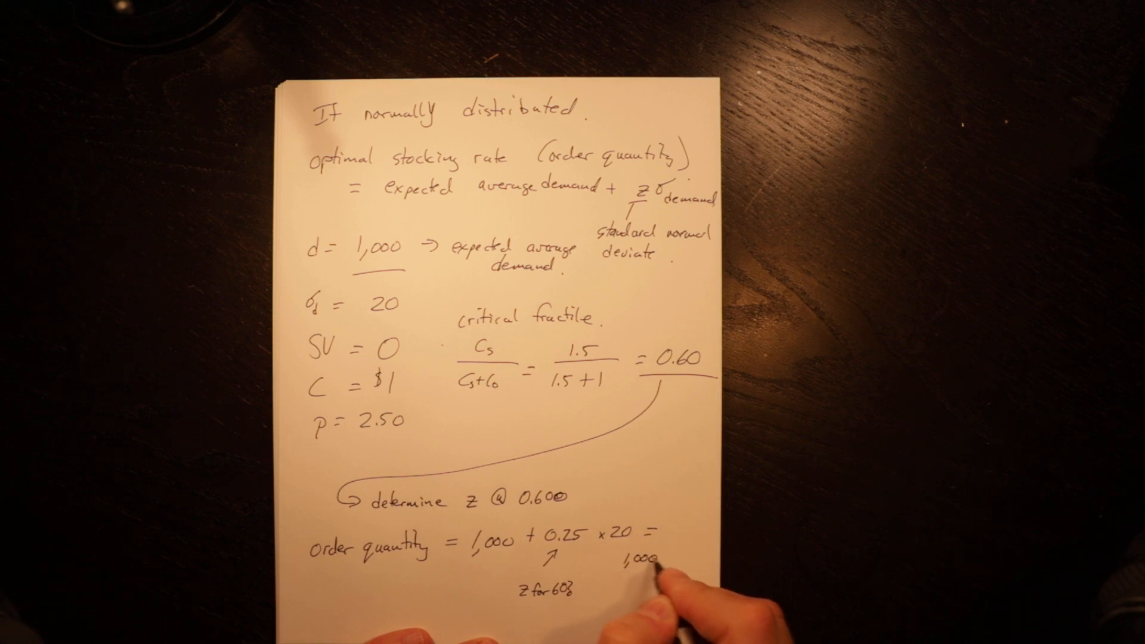
{"action": "type", "text": "+5"}
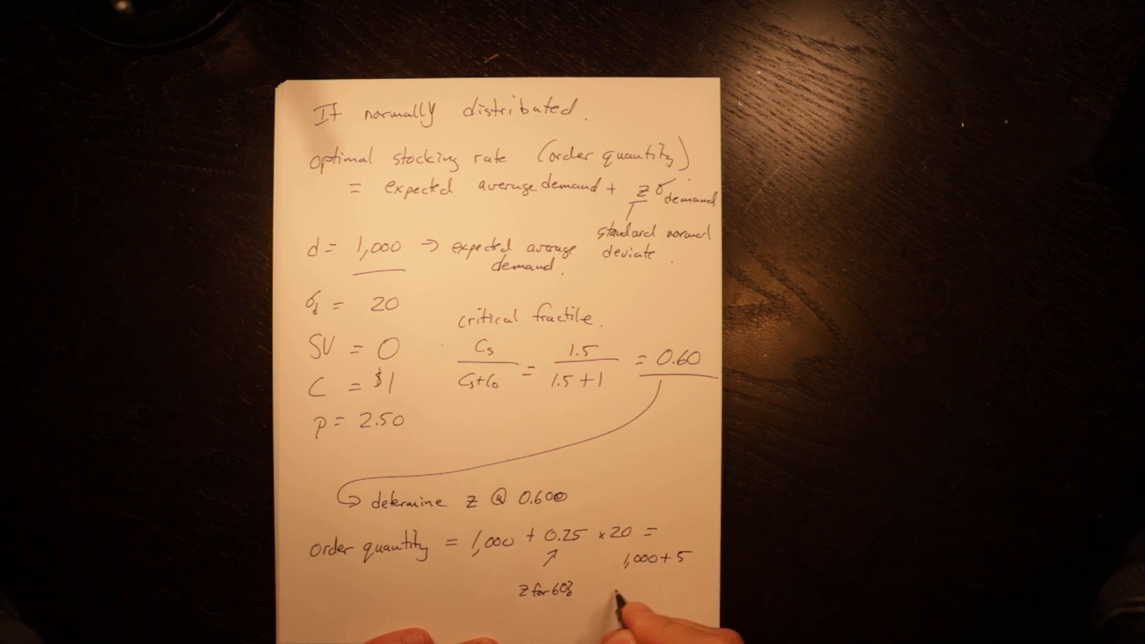
{"action": "type", "text": "=1,005"}
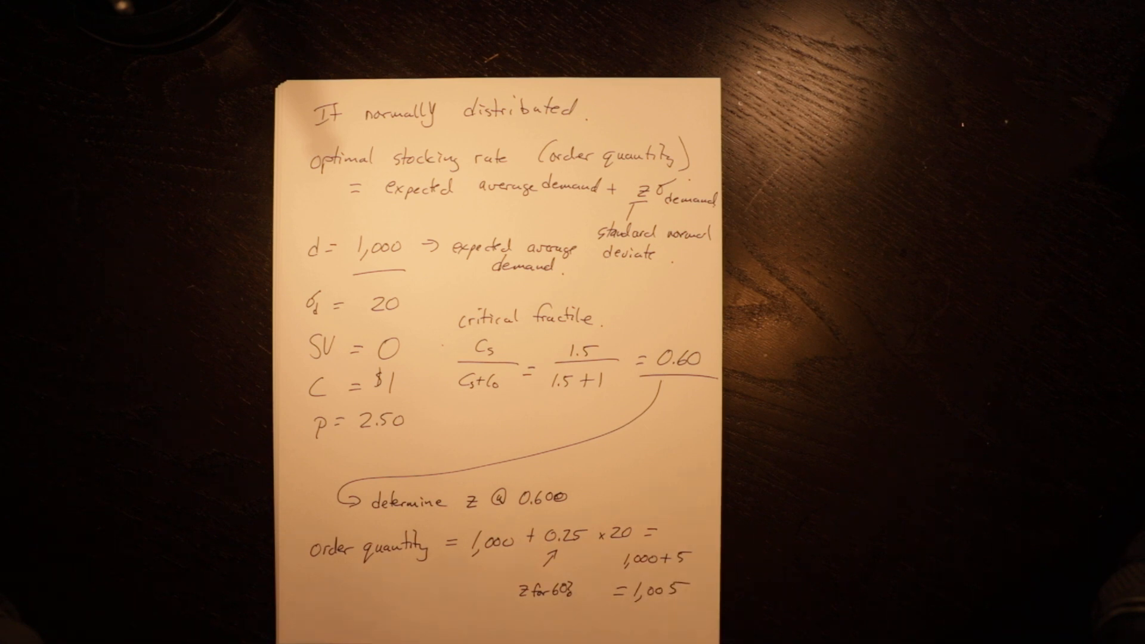
{"action": "left_click_drag", "start_coordinate": [629, 610], "coordinate": [701, 606]}
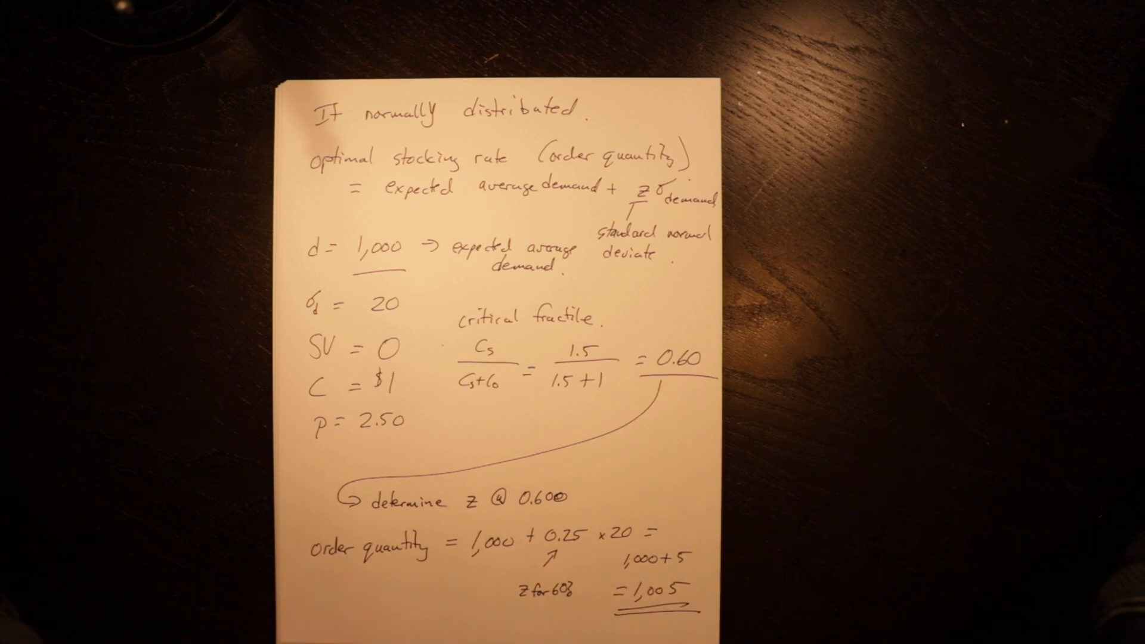